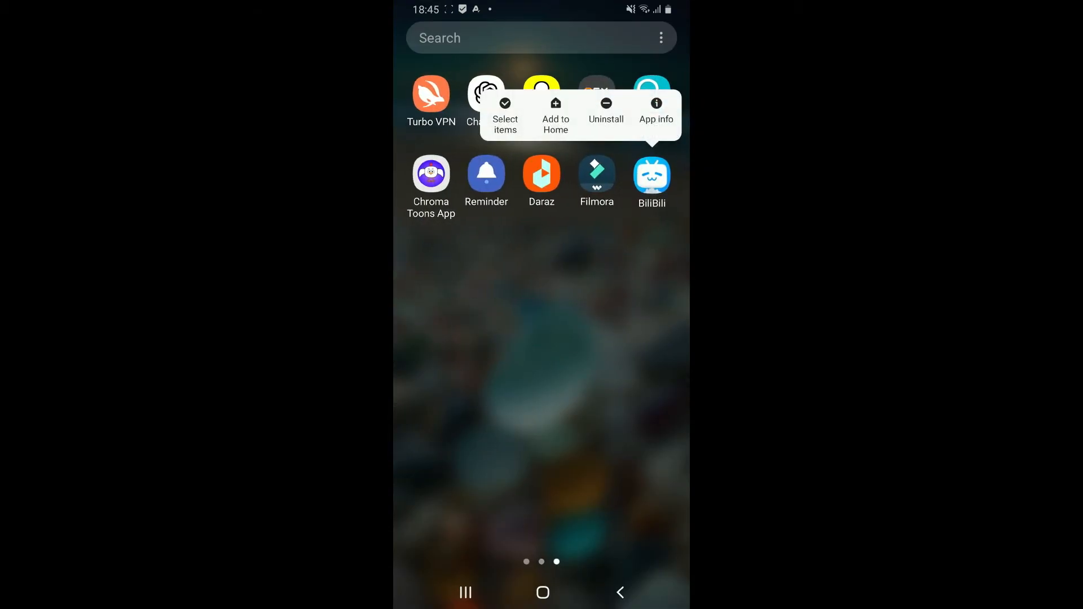
# Step: Launch the BiliBili app from the app drawer to its For You feed
pyautogui.click(649, 175)
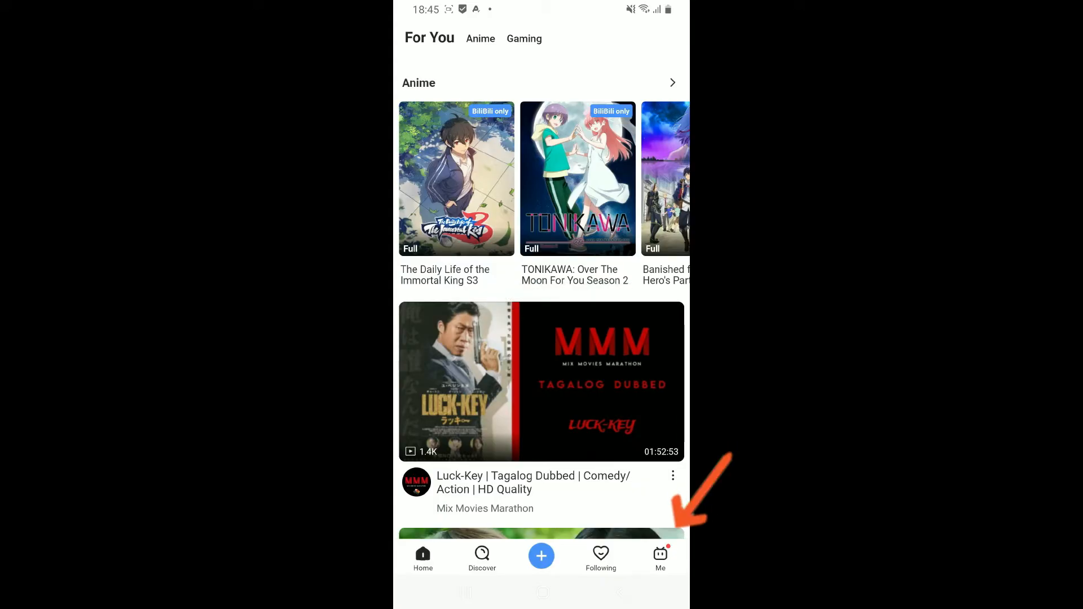
# Step: Go to the Me tab and start Log in to reach the sign-in options screen
pyautogui.click(660, 558)
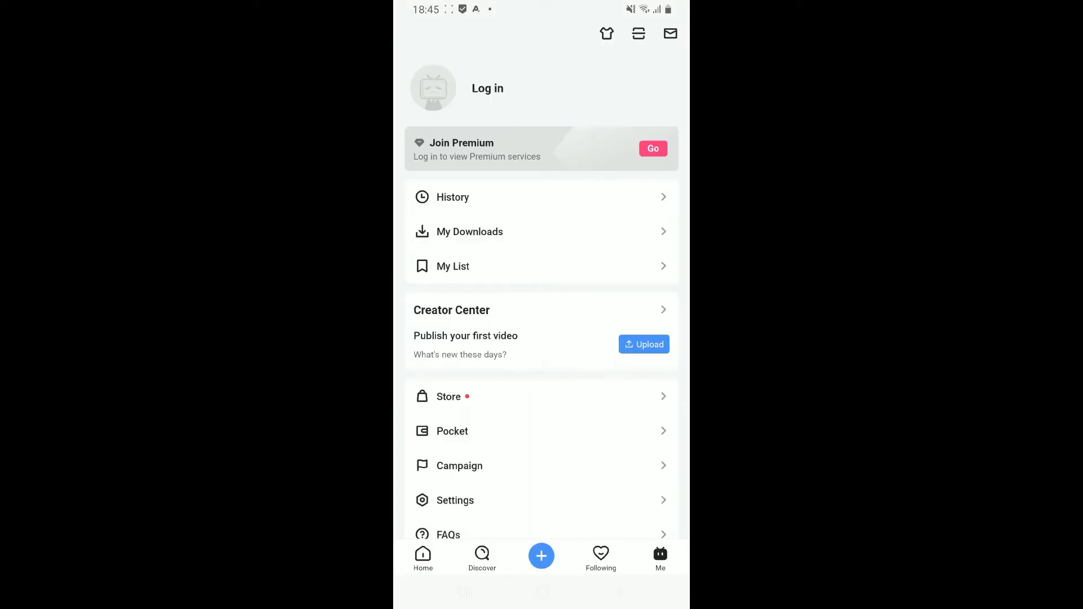
pyautogui.click(487, 88)
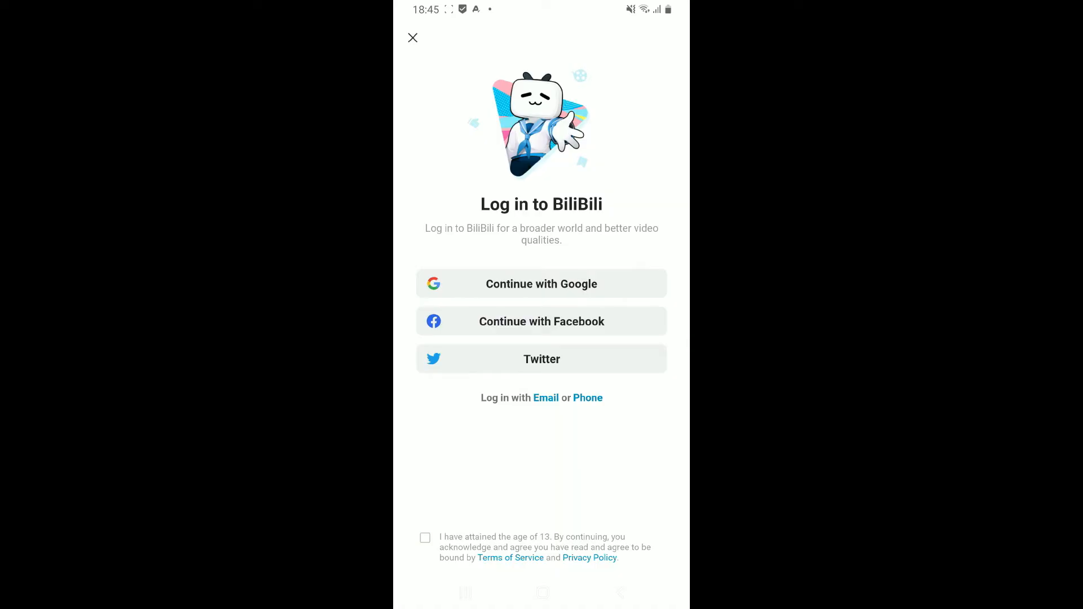
# Step: Choose Email sign-in and submit the entered email address with the age agreement ticked
pyautogui.click(426, 538)
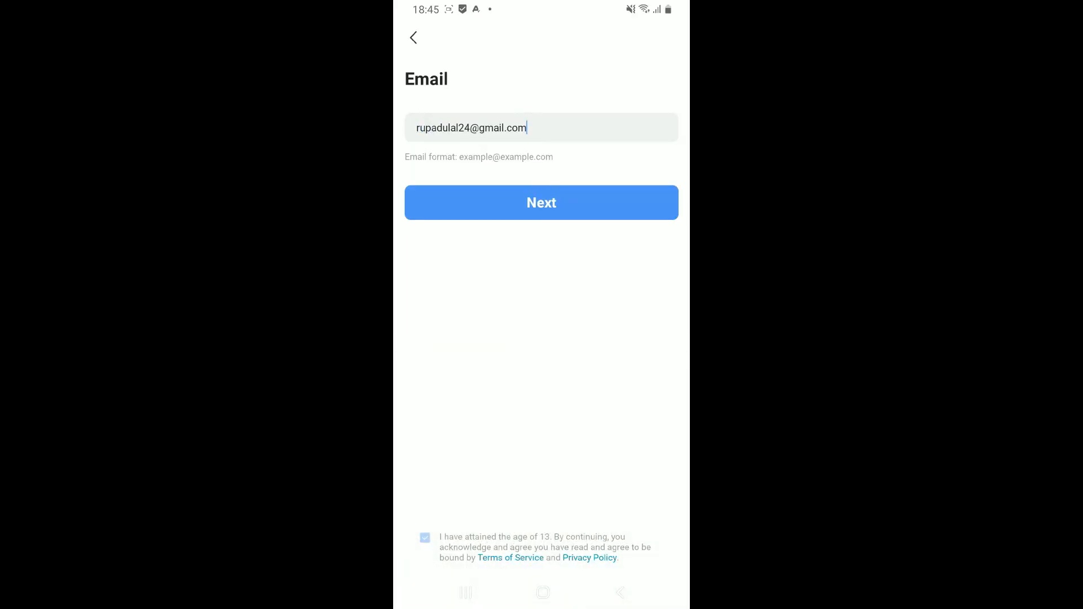
pyautogui.click(541, 202)
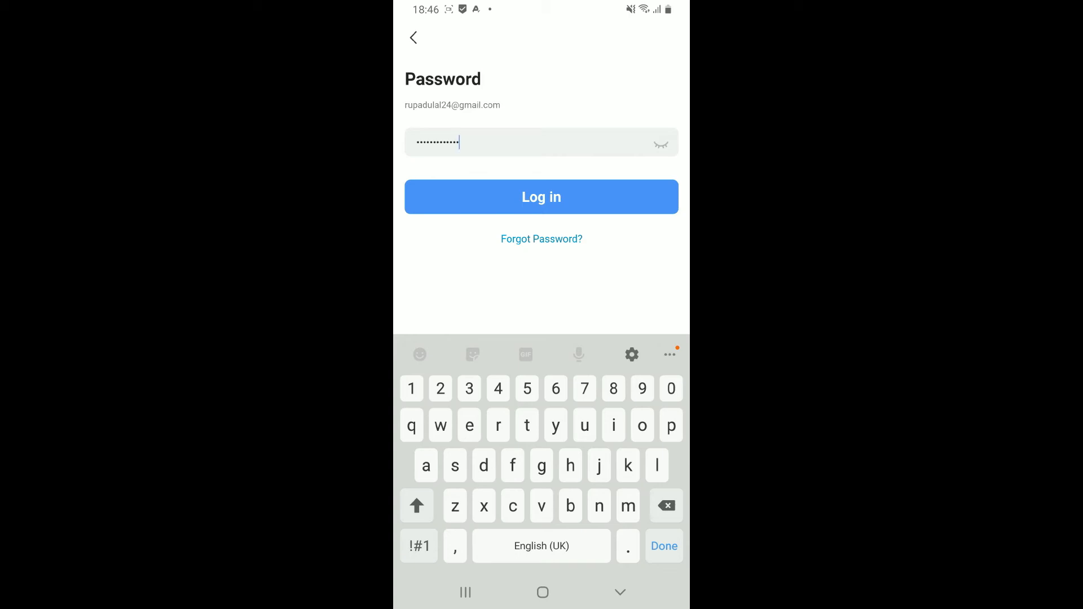
pyautogui.click(540, 196)
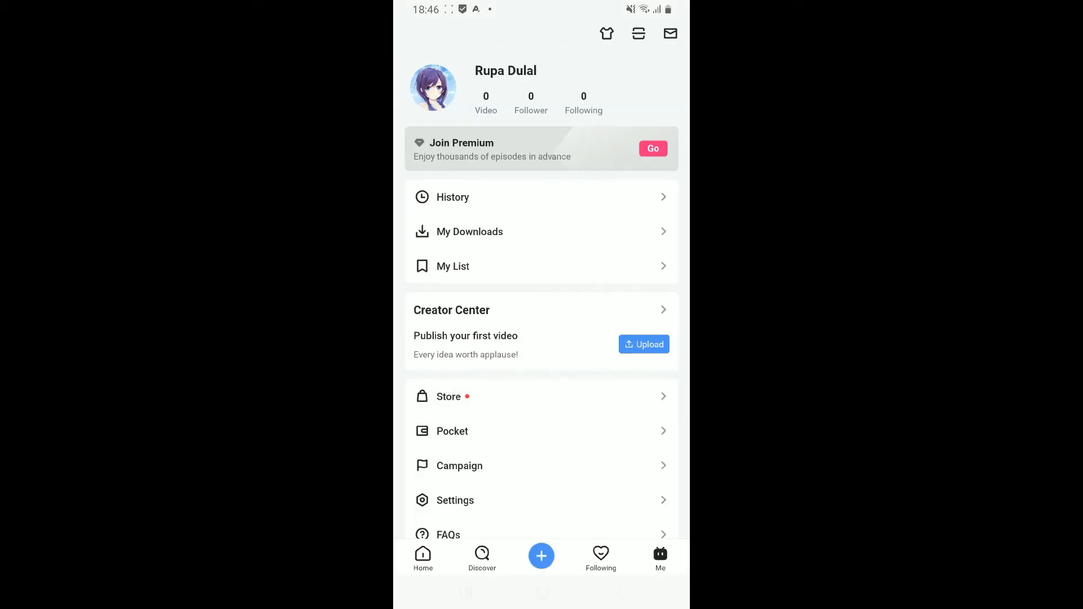